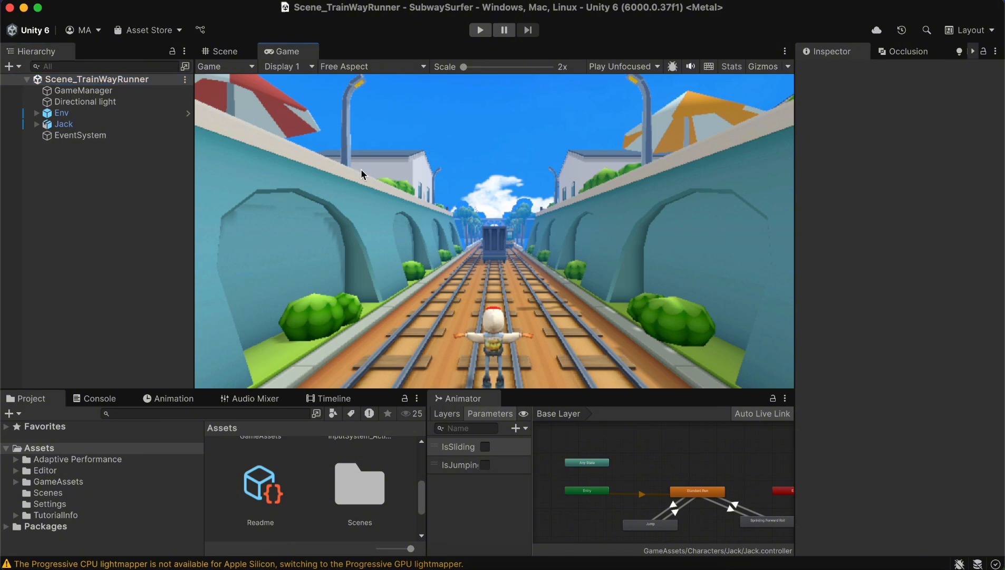
Maximize the Scene view over the train tracks and start Play mode.
left_click(223, 52)
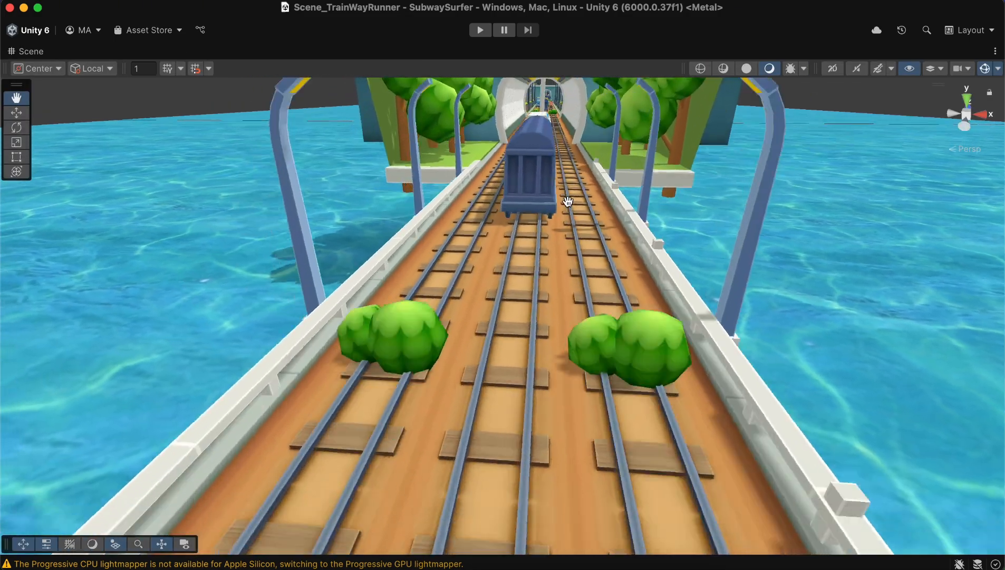
mouse_move(745, 69)
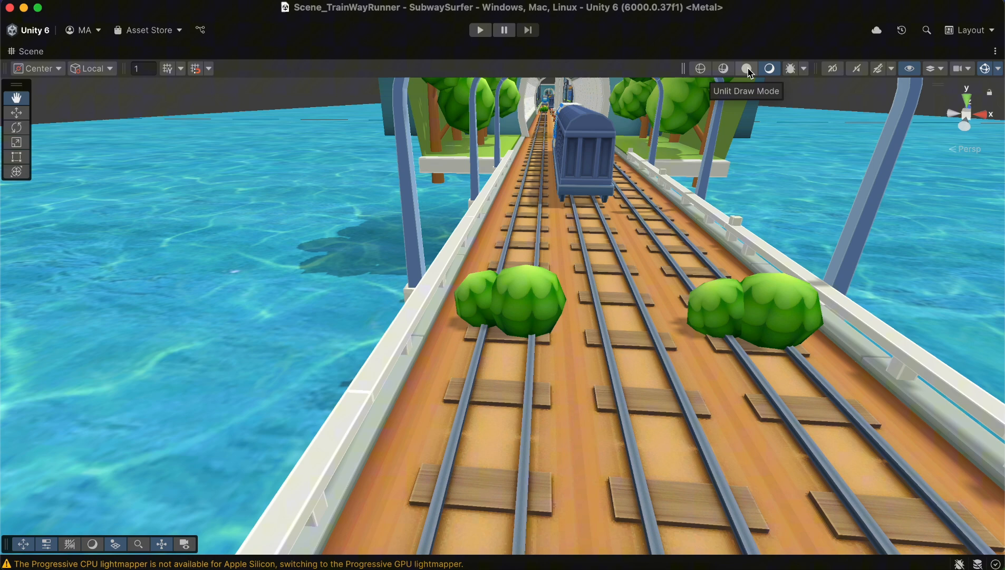
mouse_move(314, 178)
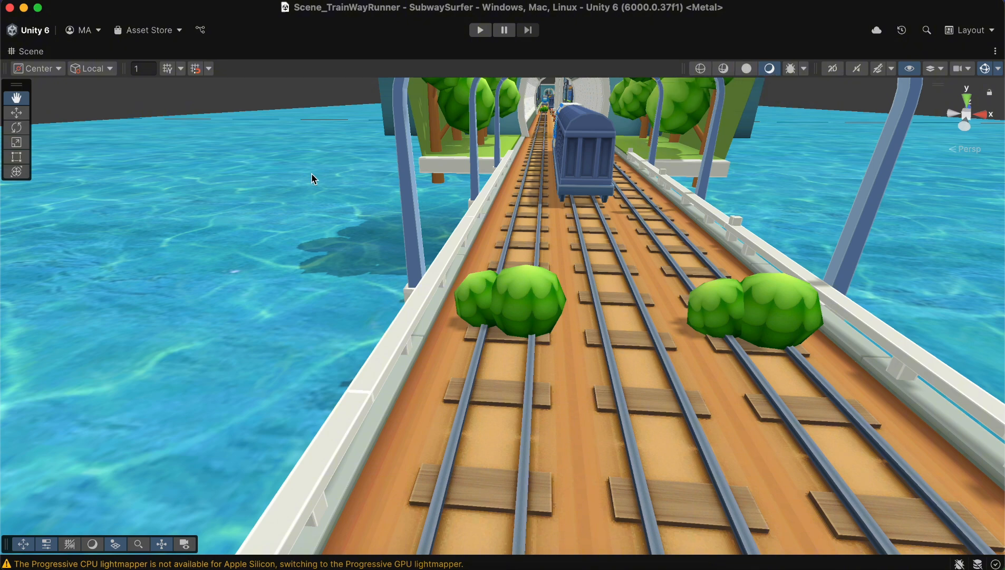
left_click(479, 30)
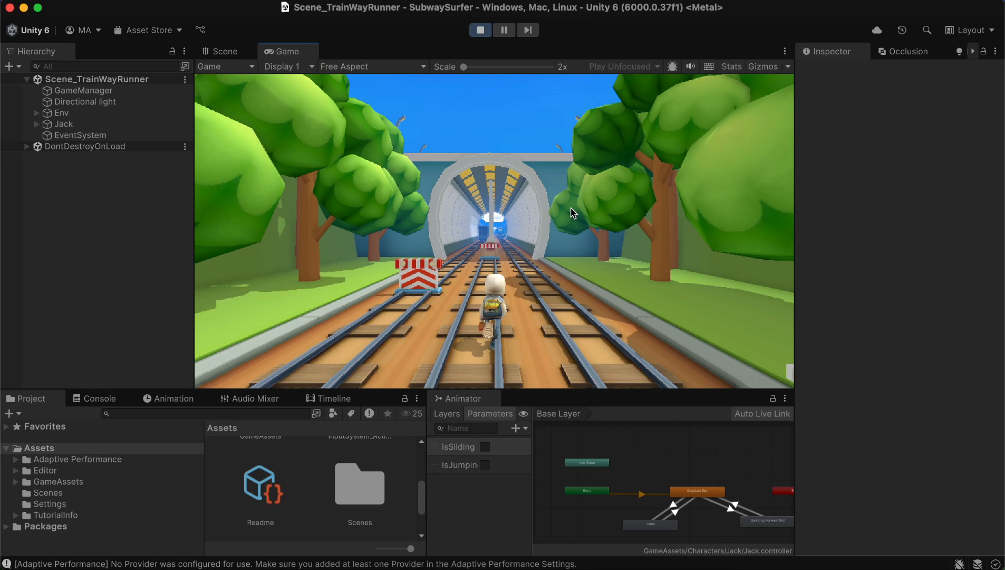
Stop the running endless runner game and return to editing the track scene.
left_click(504, 30)
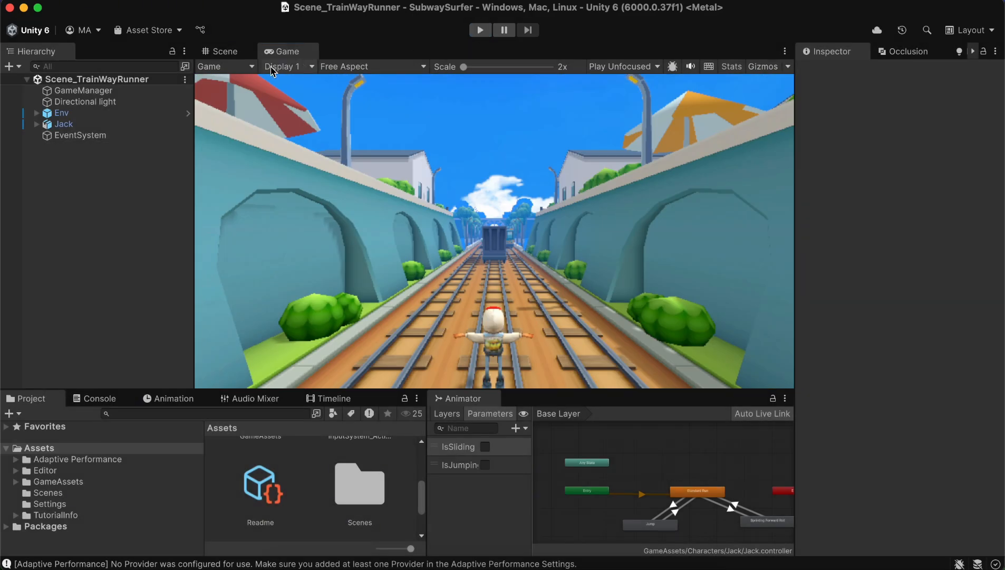
left_click(225, 51)
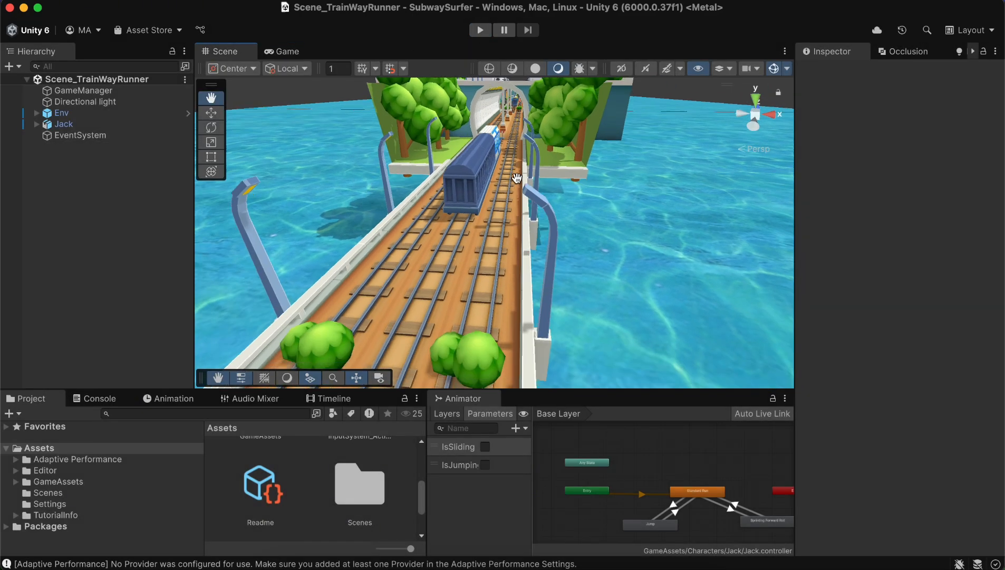